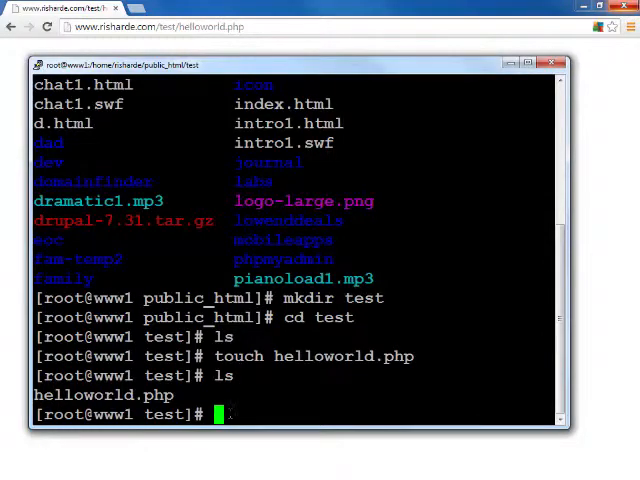
- Open helloworld.php in nano from the shell, tab-completing the file name
text(nano)
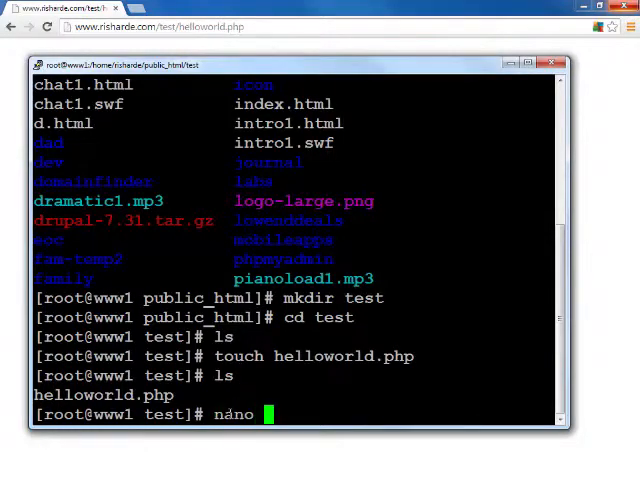
text(hel)
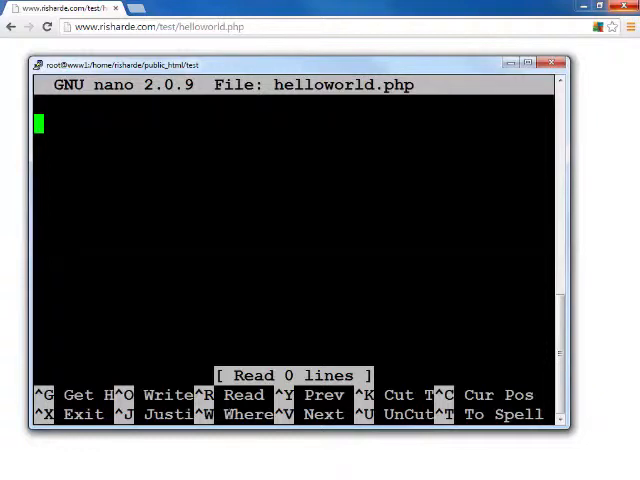
- Write <?php and ?> tags on separate lines, leaving the cursor on the blank line between
text(<?)
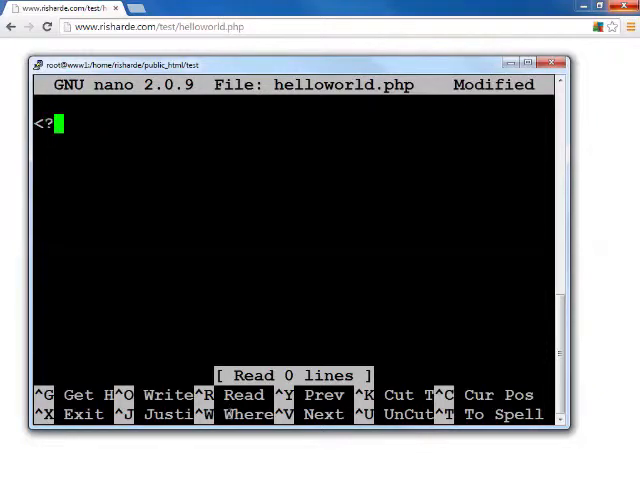
text(php)
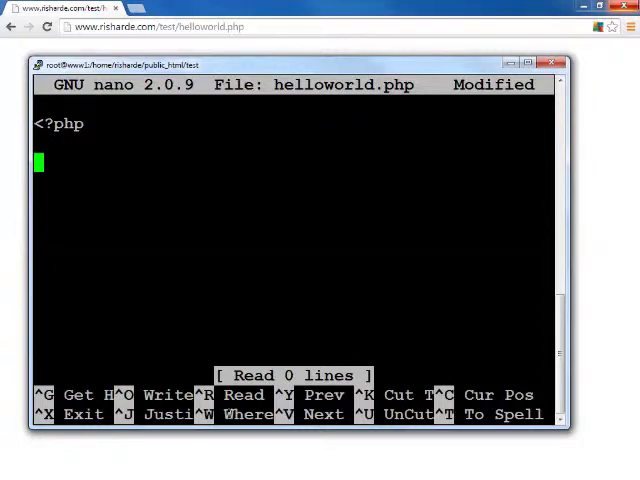
text(?>)
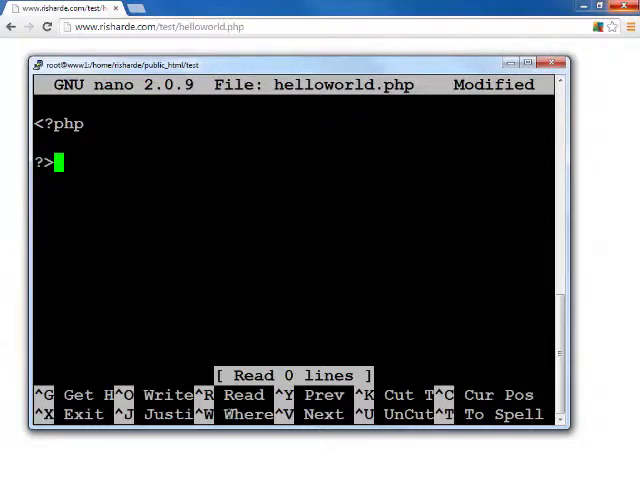
key(Up)
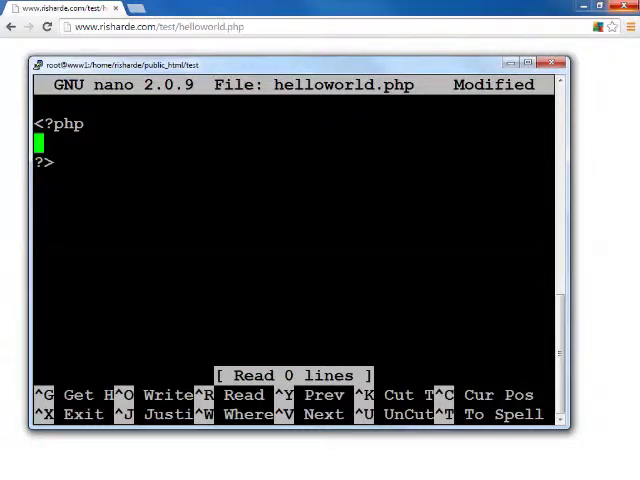